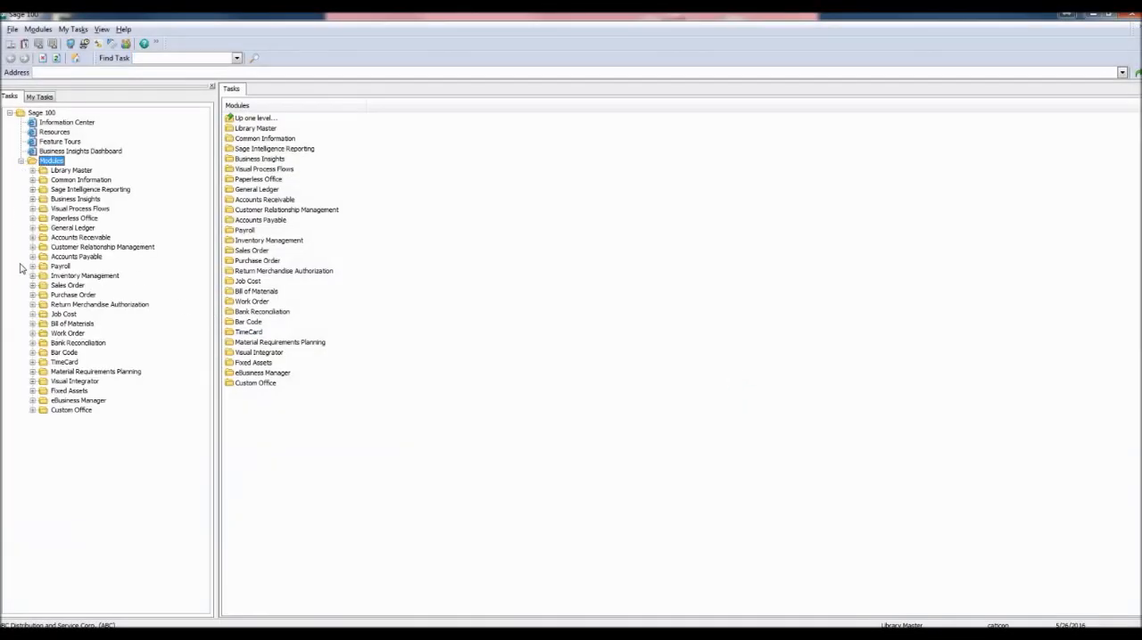
# Launch Delete and Change Customers from Accounts Receivable > Utilities in the Modules tree.
pyautogui.click(32, 237)
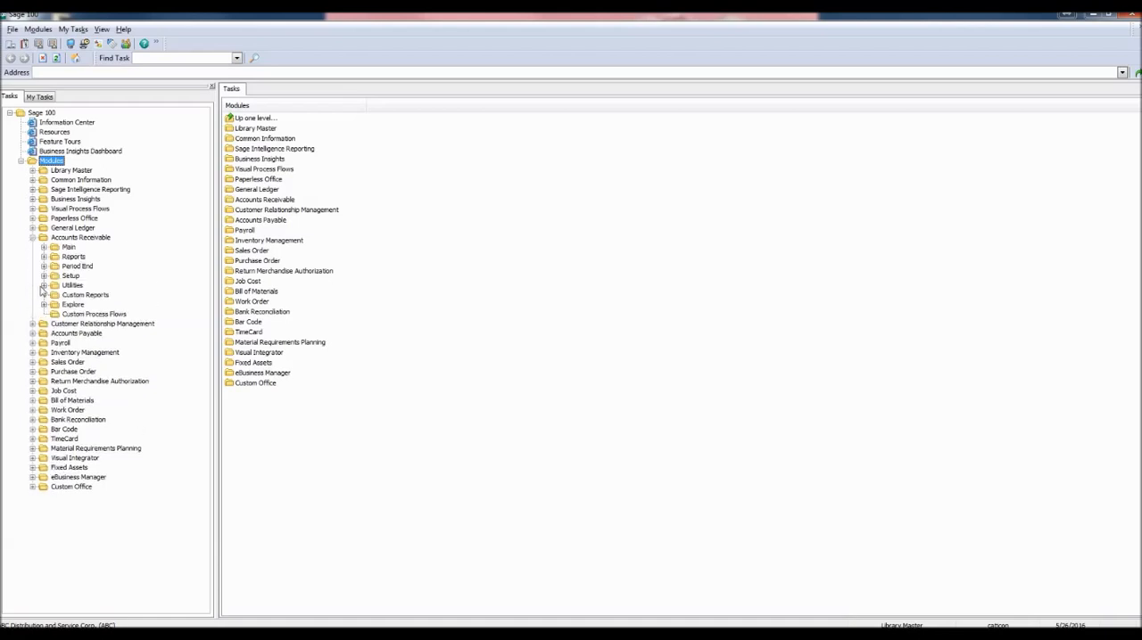
pyautogui.click(43, 286)
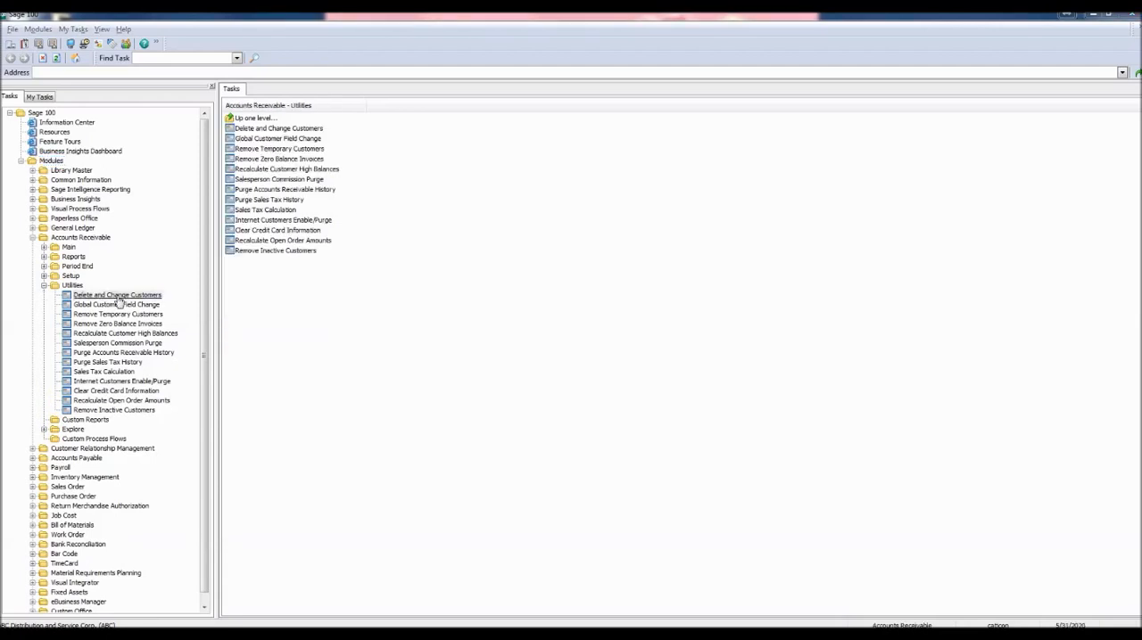
pyautogui.doubleClick(118, 295)
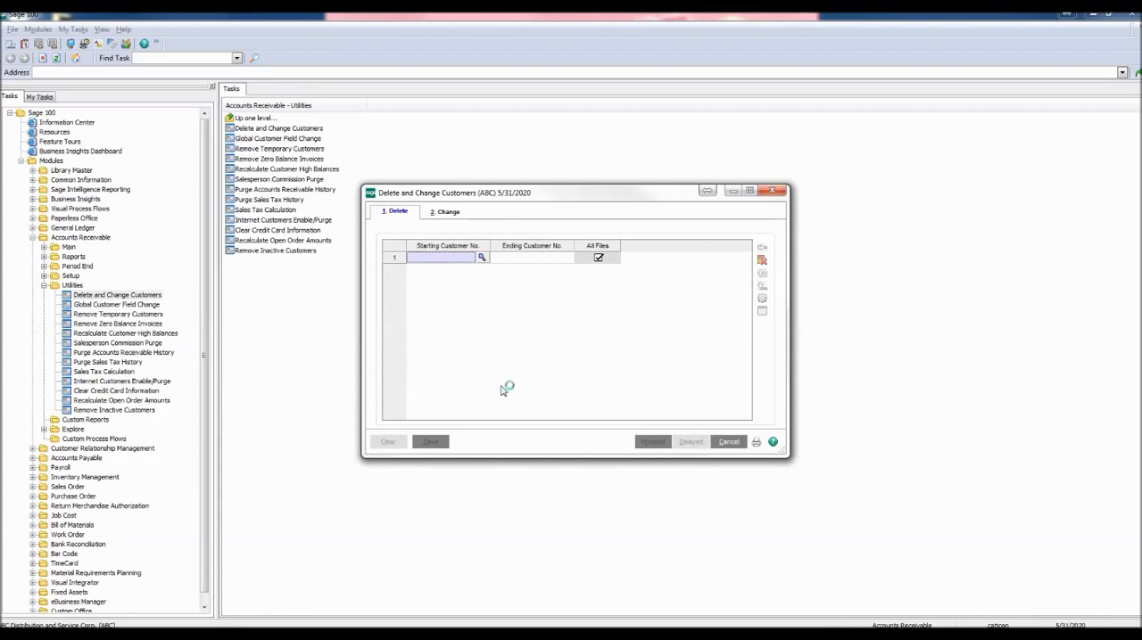
pyautogui.moveTo(511, 380)
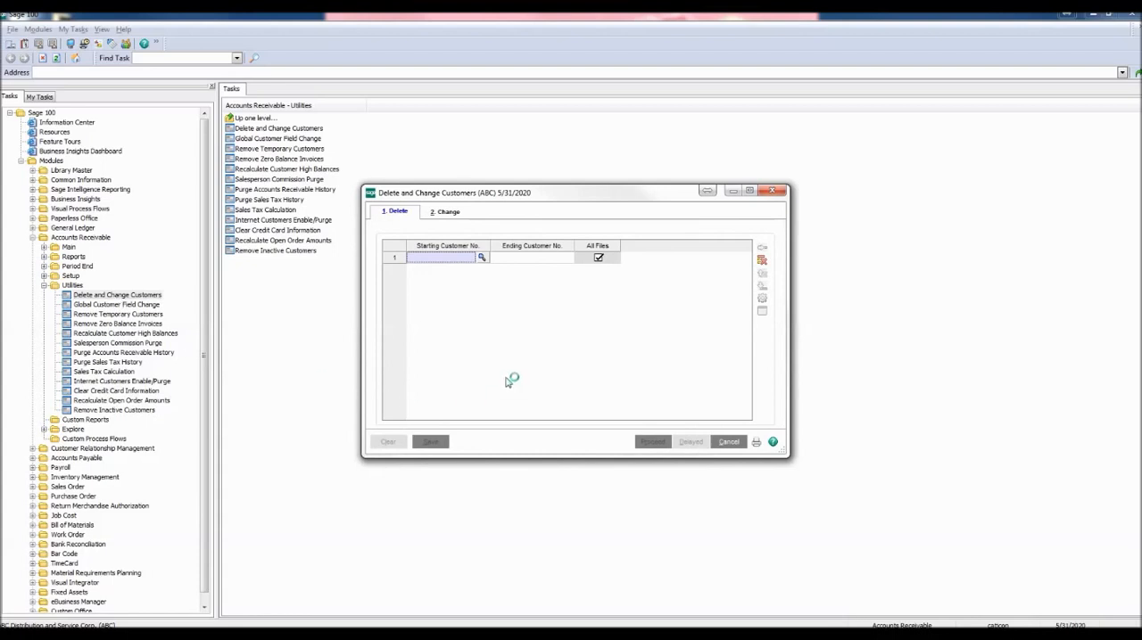
pyautogui.moveTo(498, 237)
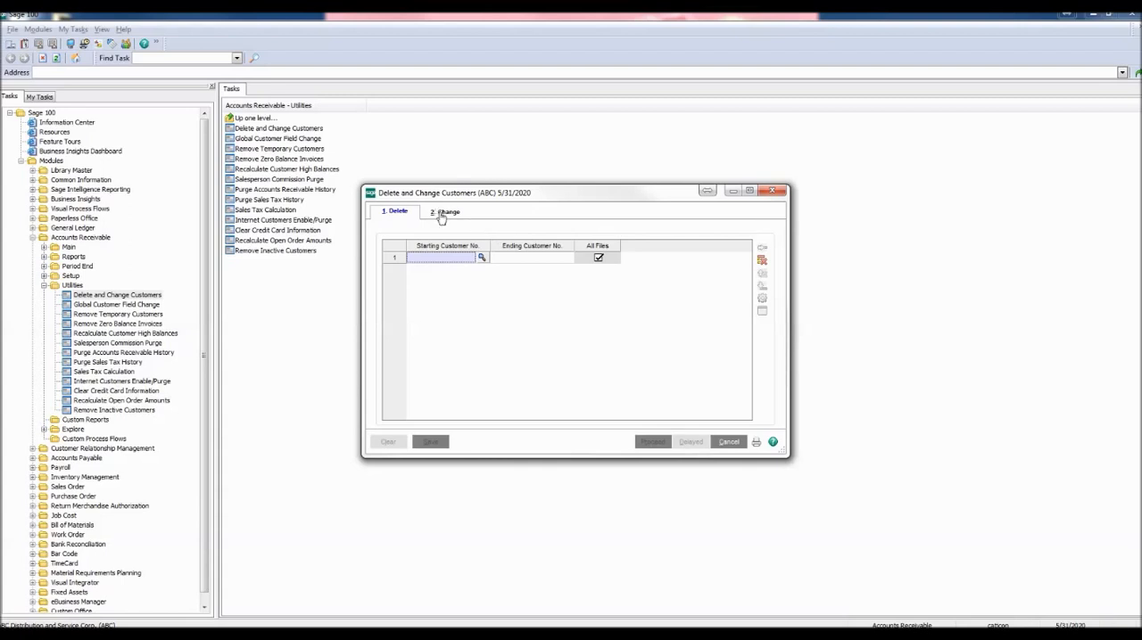
# Switch the utility from Delete to Change so customers can be renumbered.
pyautogui.click(444, 211)
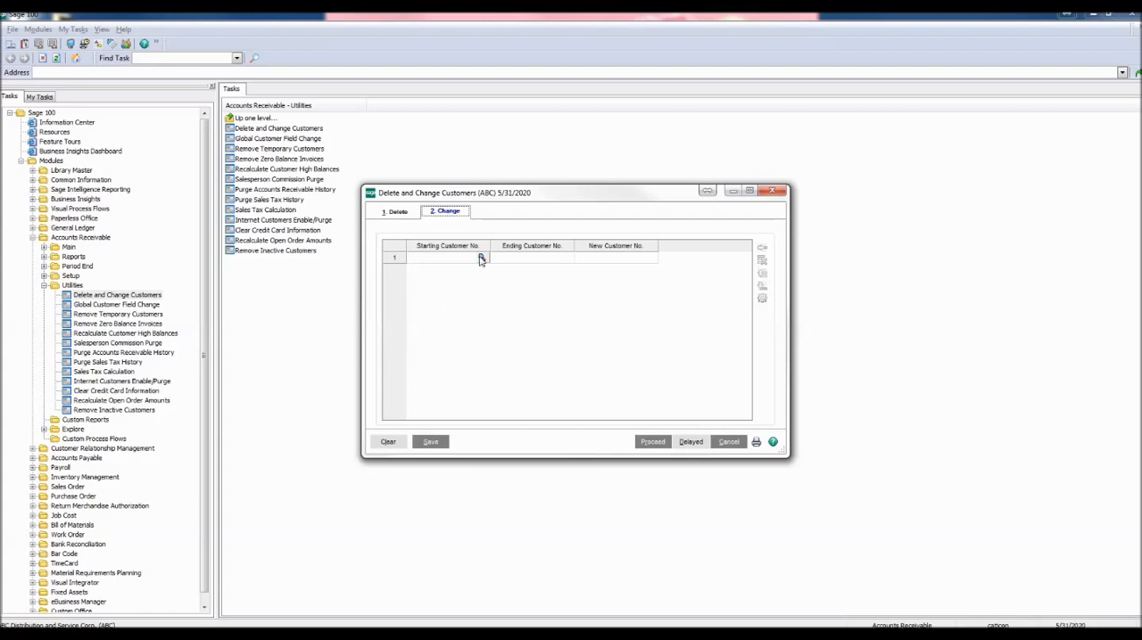
# Select 01-JELPACK from the Customer List as the starting and ending customer.
pyautogui.click(482, 257)
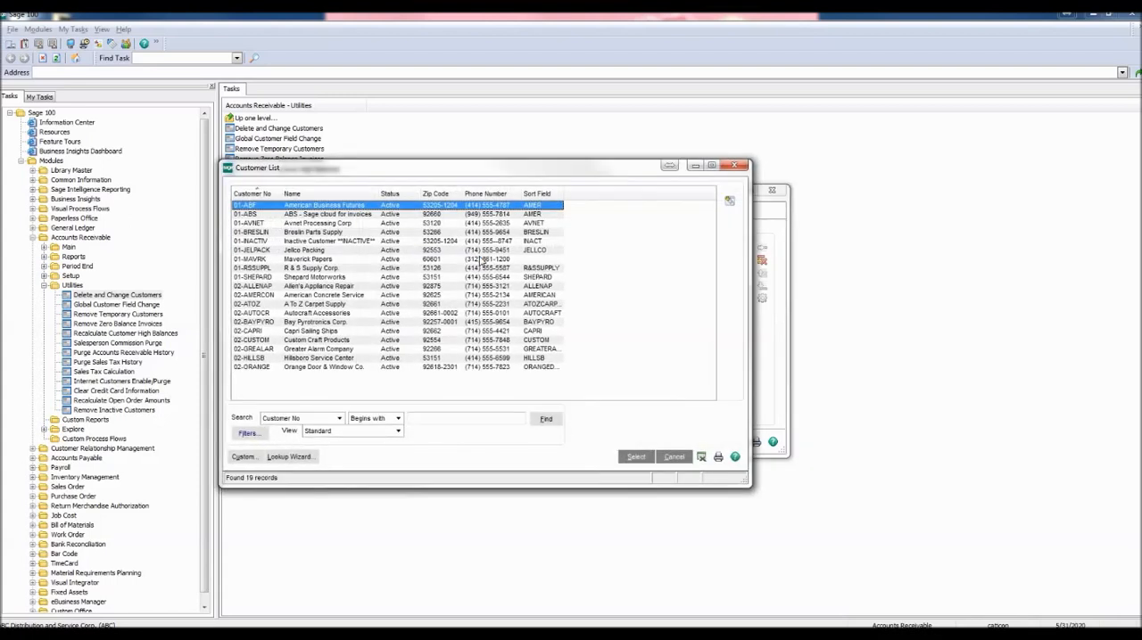
pyautogui.moveTo(299, 259)
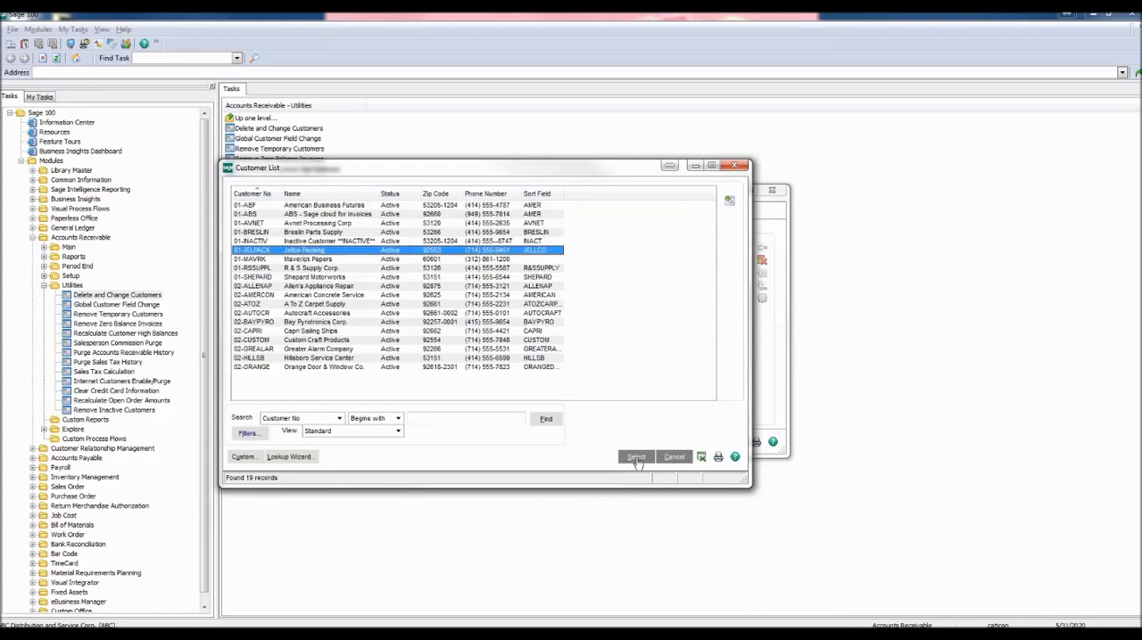
pyautogui.click(635, 457)
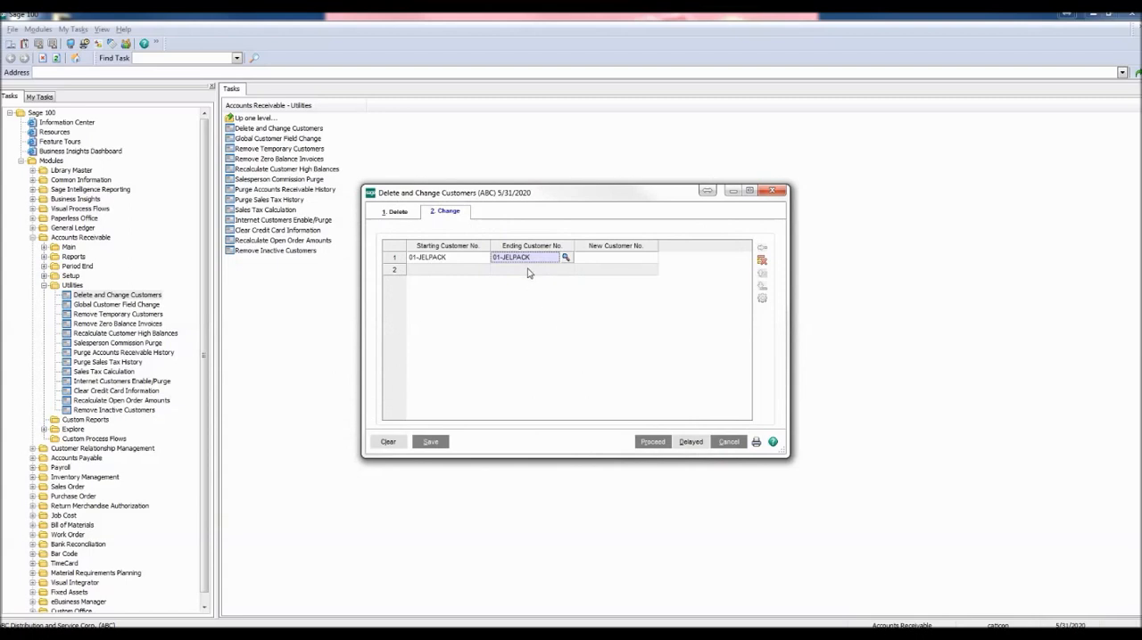
pyautogui.moveTo(545, 266)
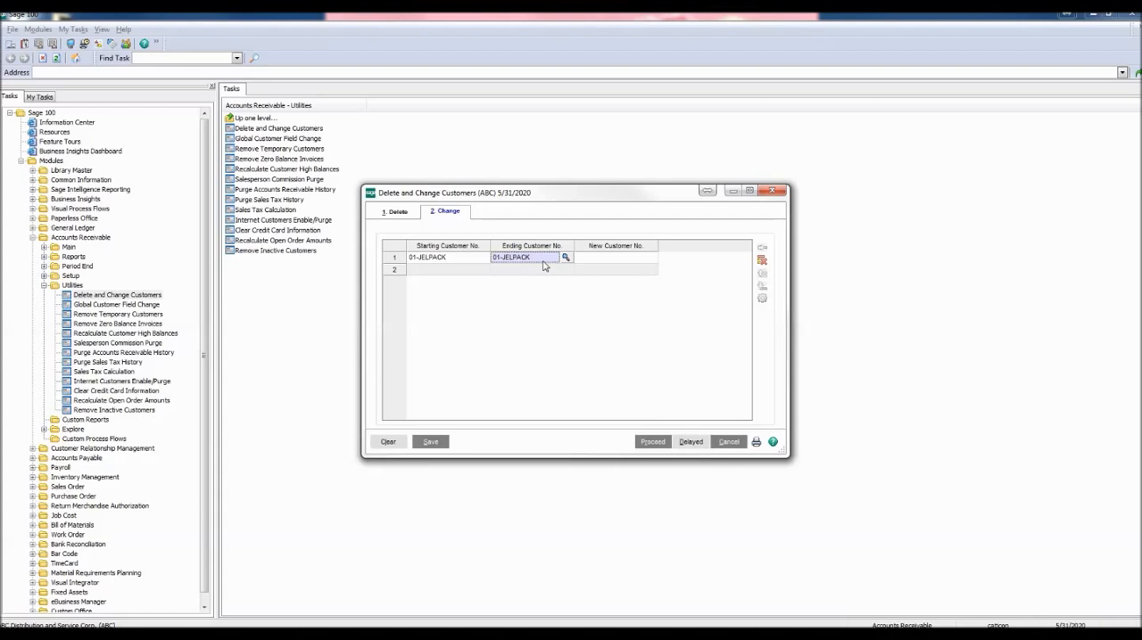
# Enter 02-JELLCO as the new customer number for 01-JELPACK and proceed with the change.
pyautogui.click(610, 257)
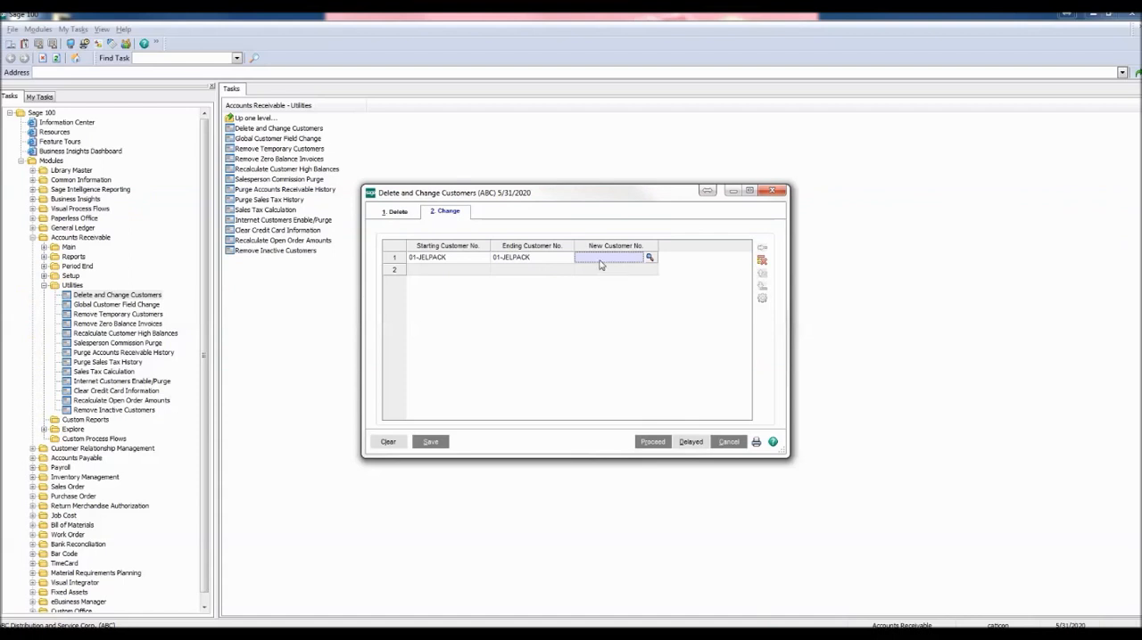
pyautogui.click(610, 257)
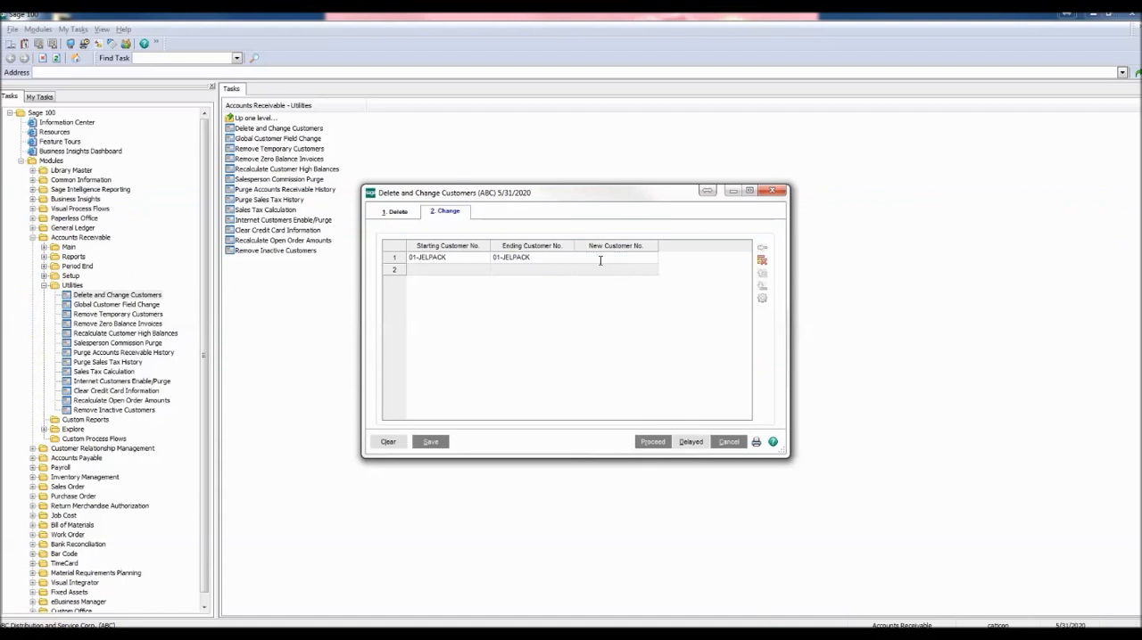
pyautogui.moveTo(614, 332)
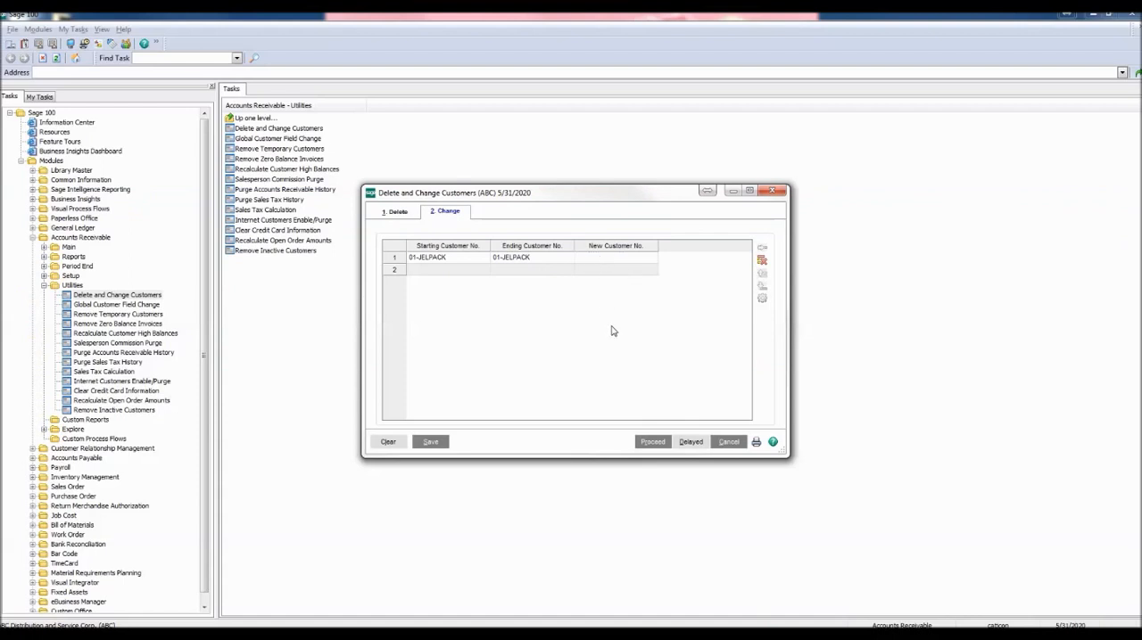
pyautogui.write('02-J')
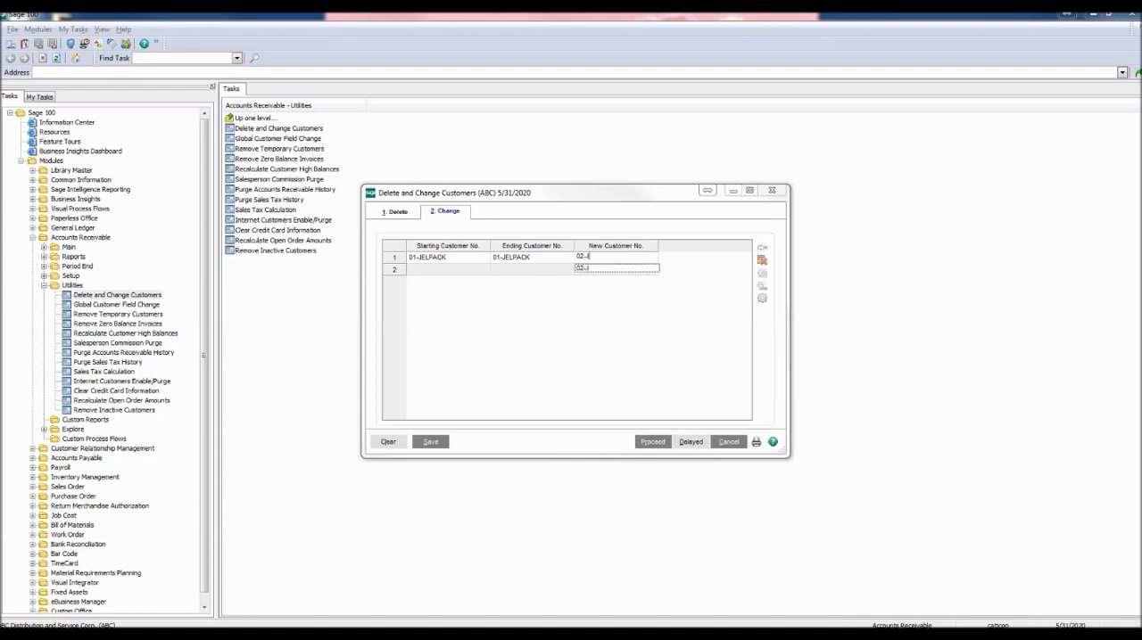
pyautogui.write('ELLCO')
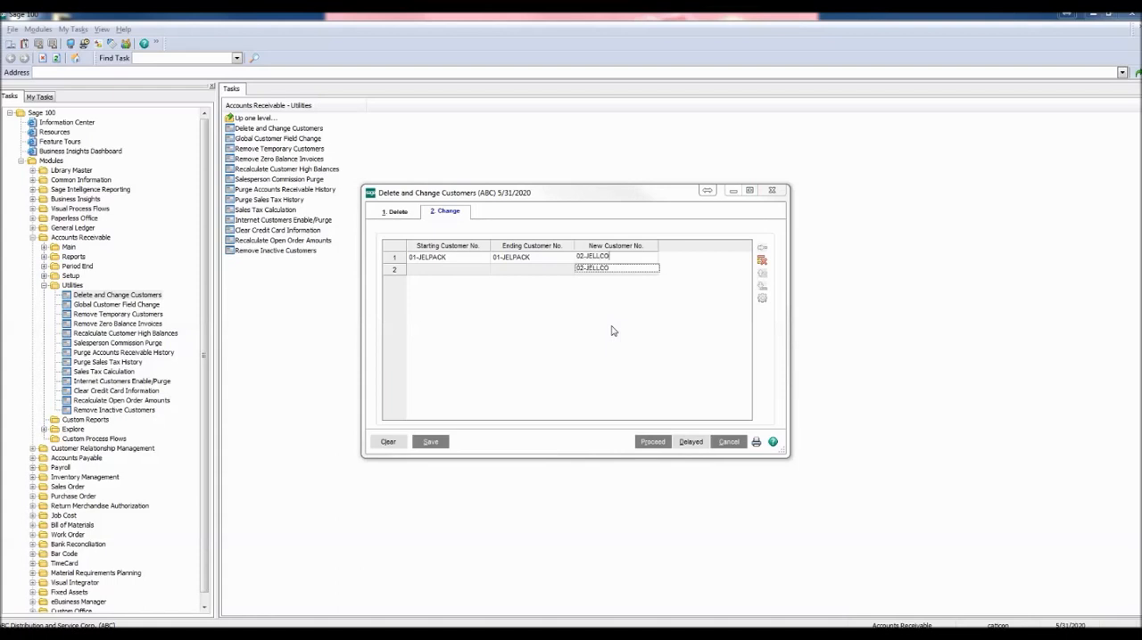
pyautogui.click(653, 442)
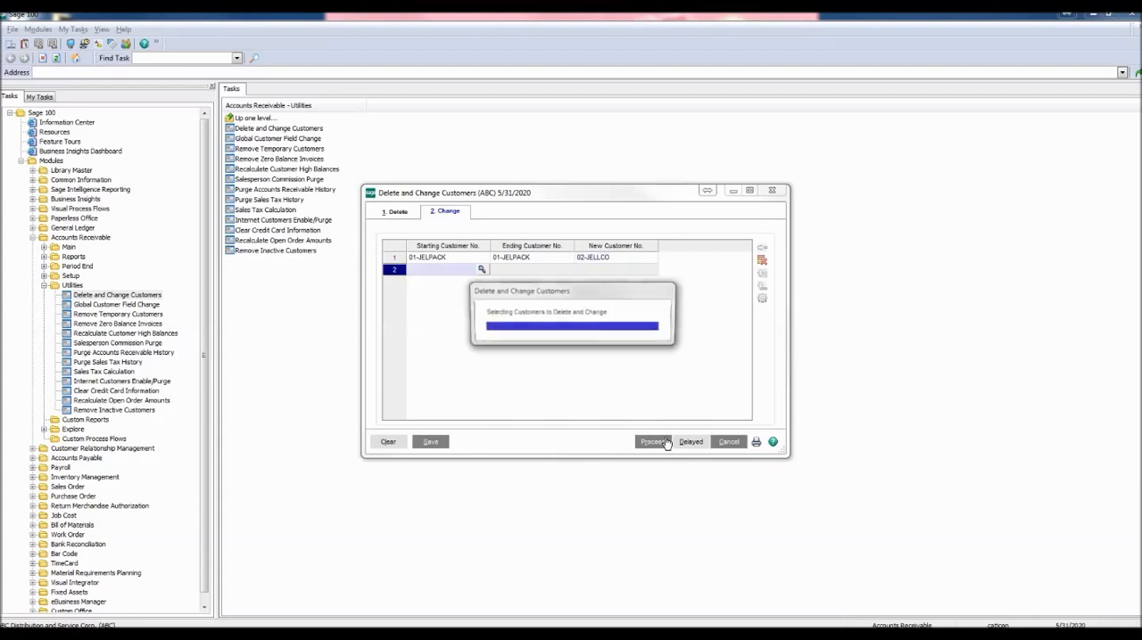
# Proceed, agree to print the change listing and preview it showing 01-JELPACK to 02-JELLCO.
pyautogui.click(653, 443)
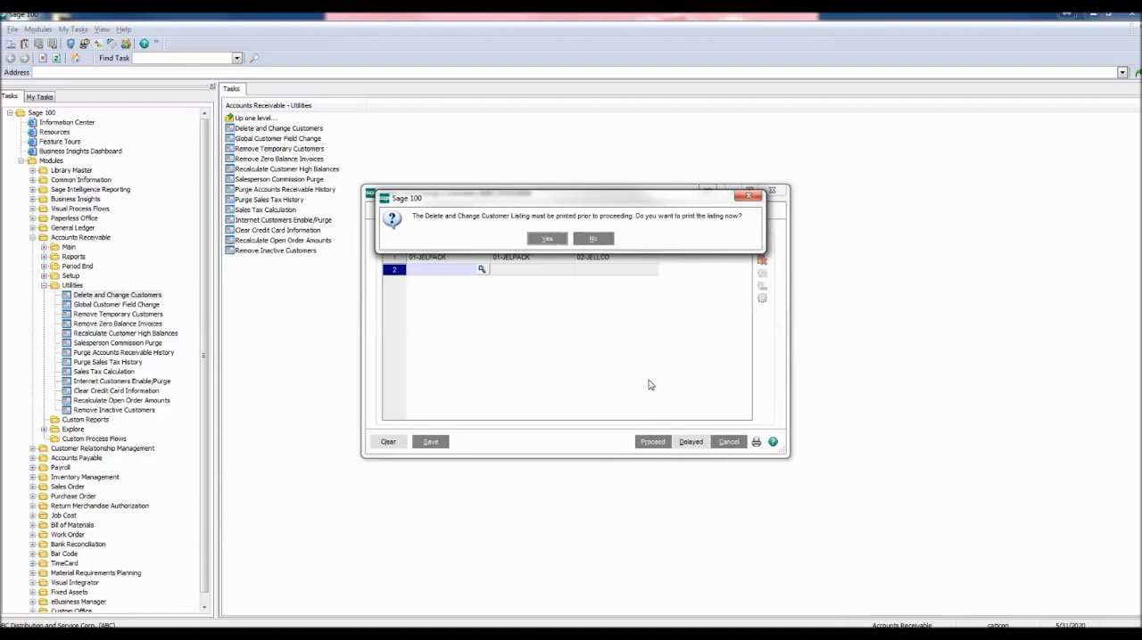
pyautogui.moveTo(546, 239)
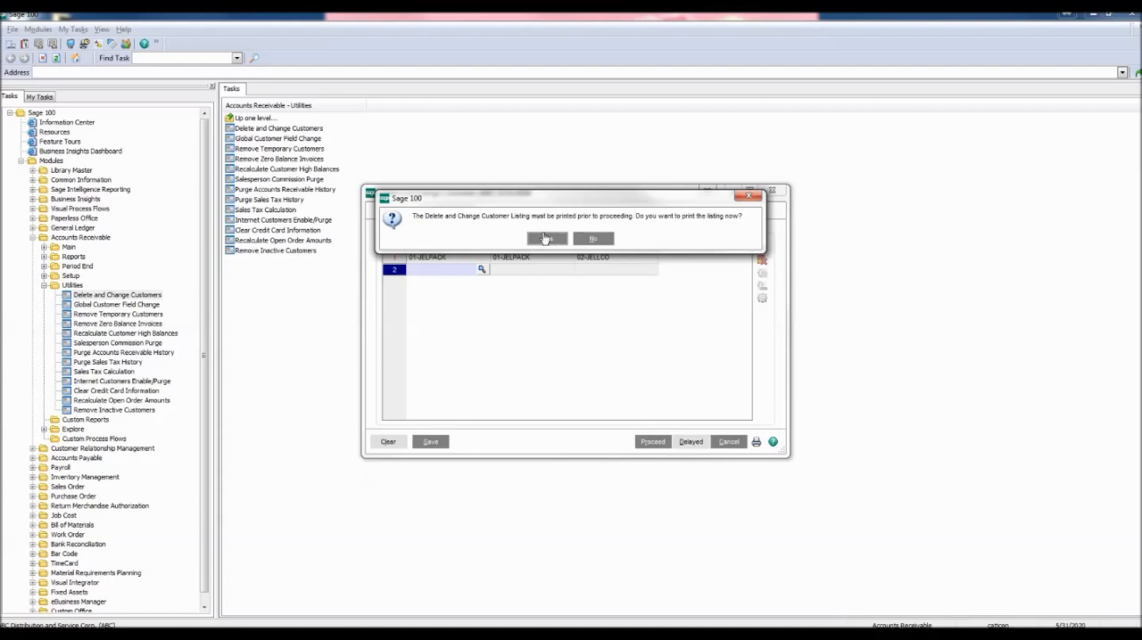
pyautogui.click(546, 239)
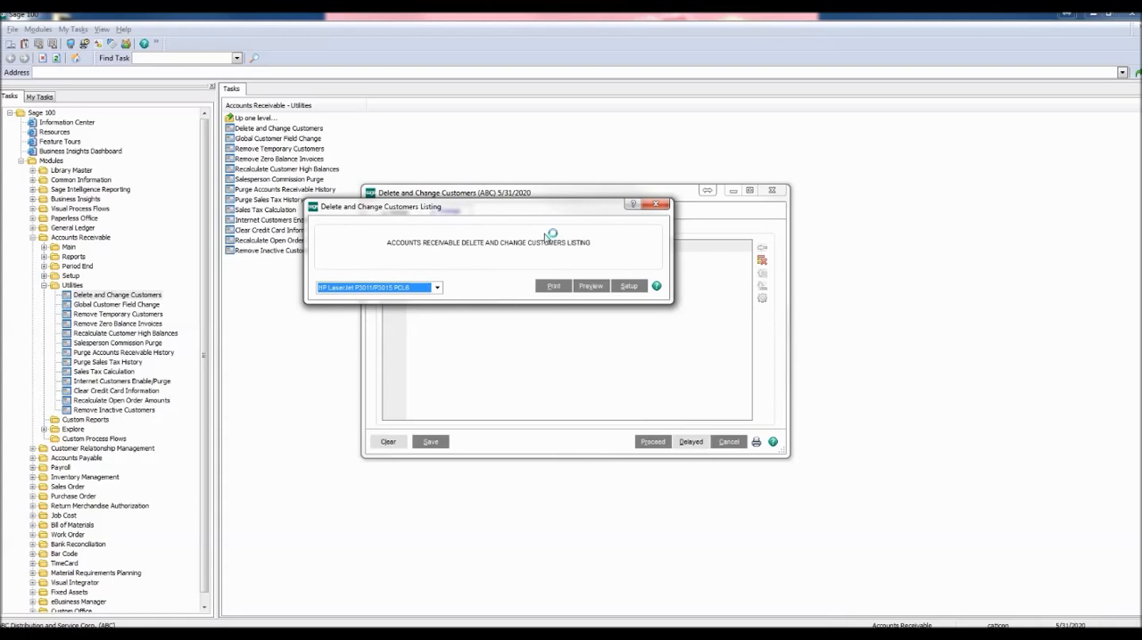
pyautogui.moveTo(546, 260)
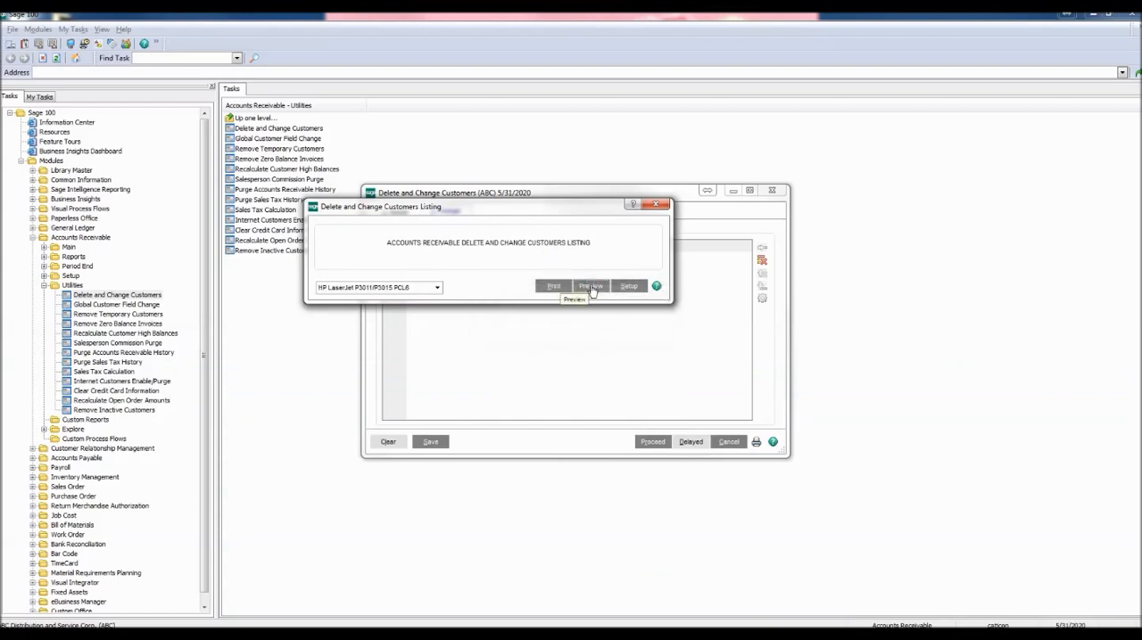
pyautogui.click(589, 285)
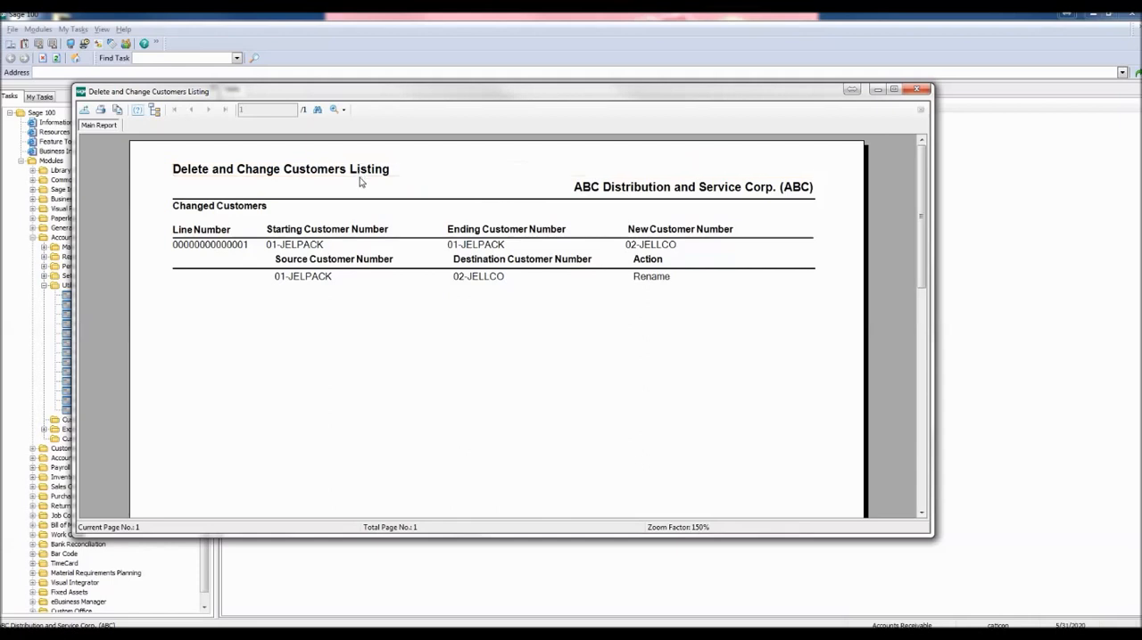
pyautogui.moveTo(521, 302)
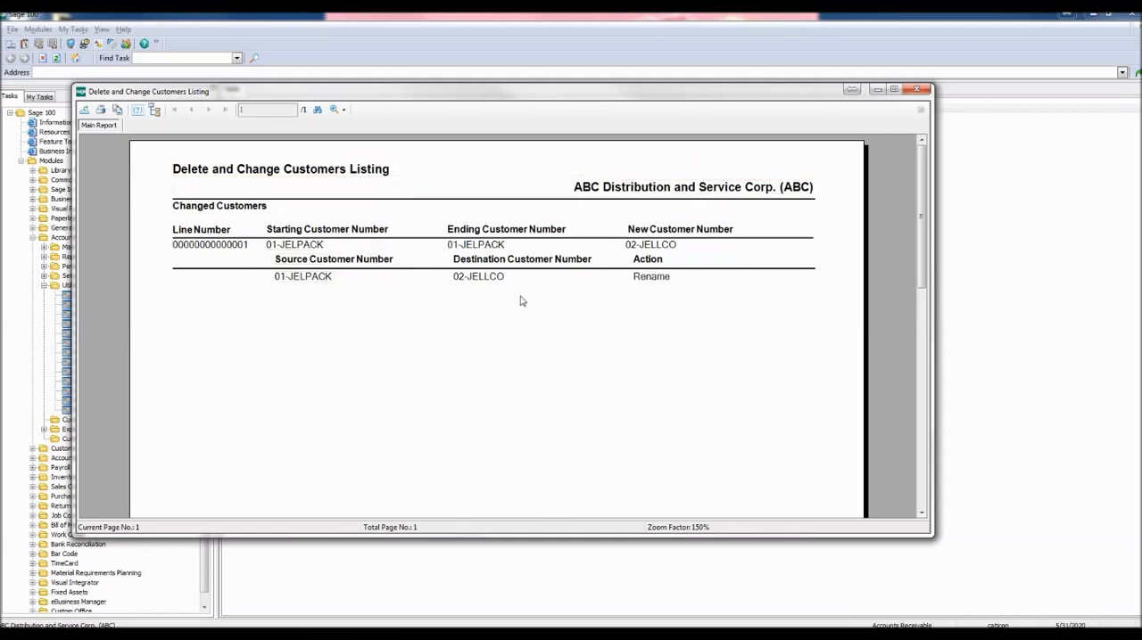
pyautogui.moveTo(694, 289)
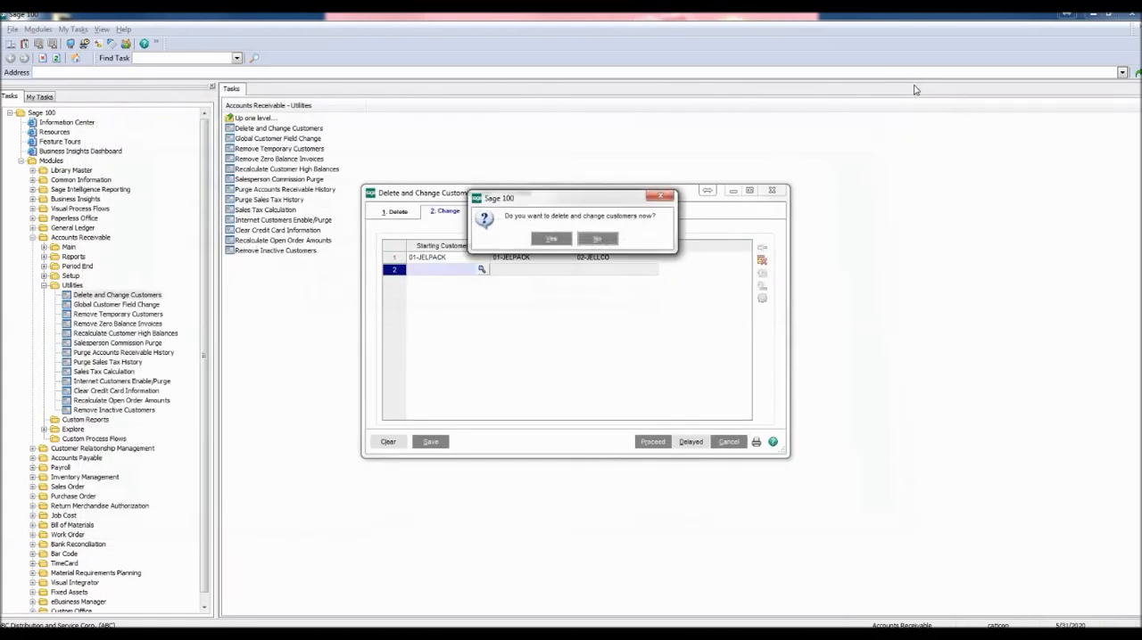
pyautogui.moveTo(521, 275)
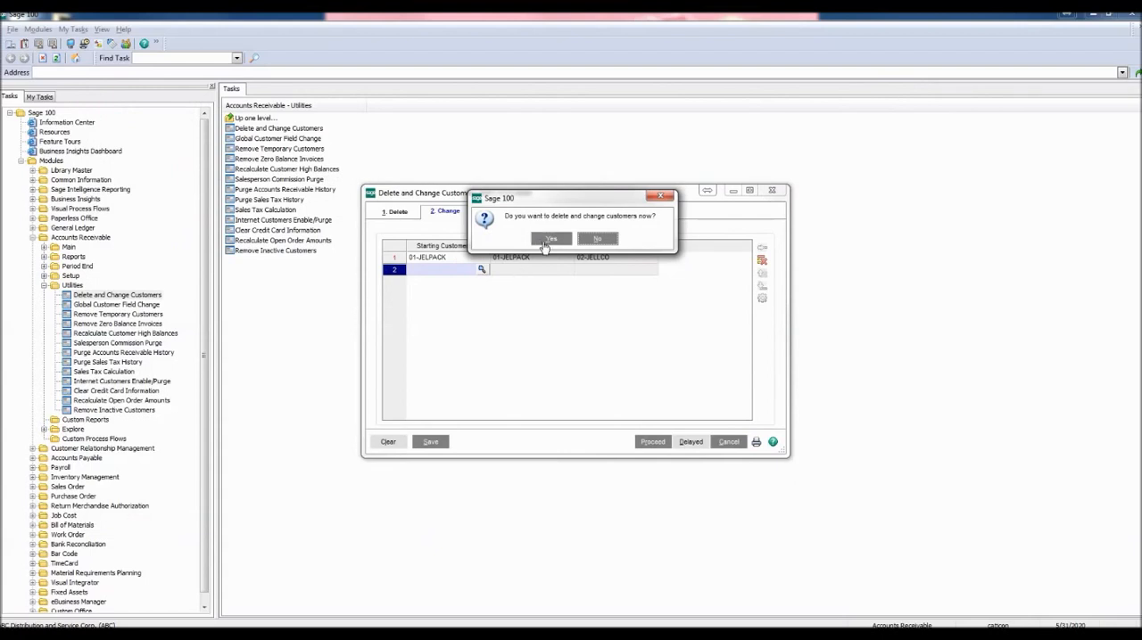
# Run the delete and change now, agree to print the log and preview the Delete and Change Customers Log.
pyautogui.click(550, 239)
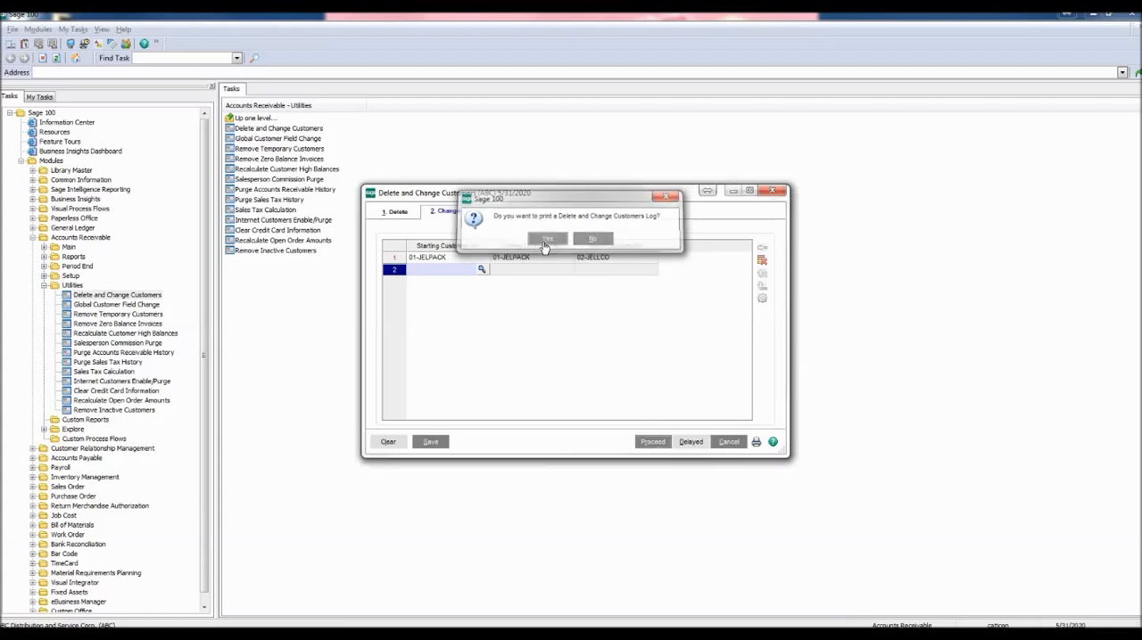
pyautogui.click(545, 240)
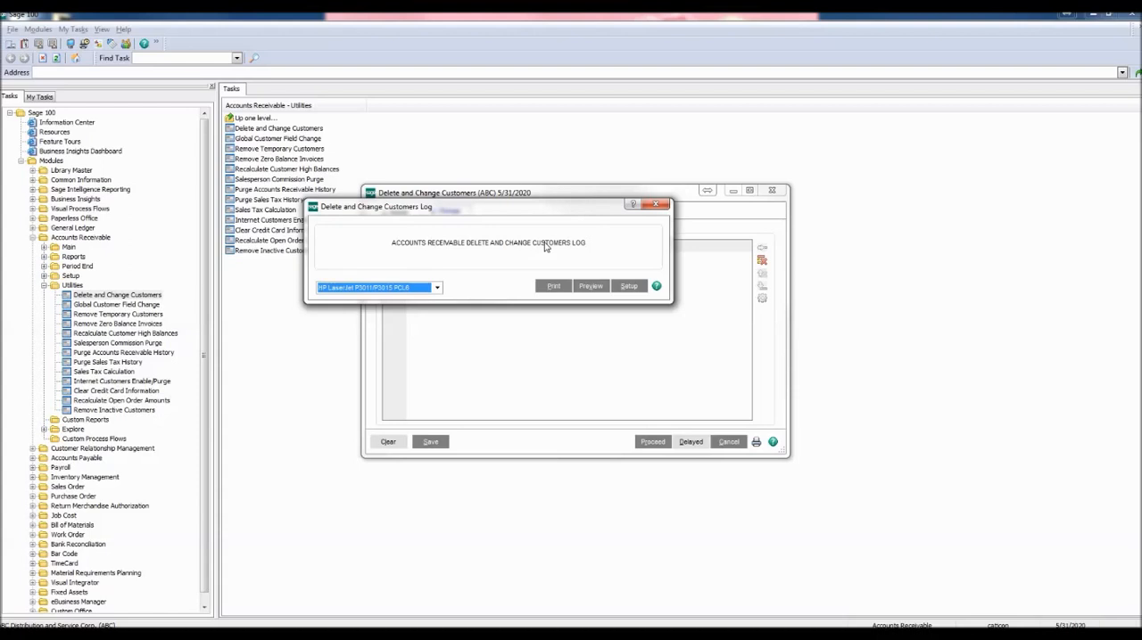
pyautogui.moveTo(564, 278)
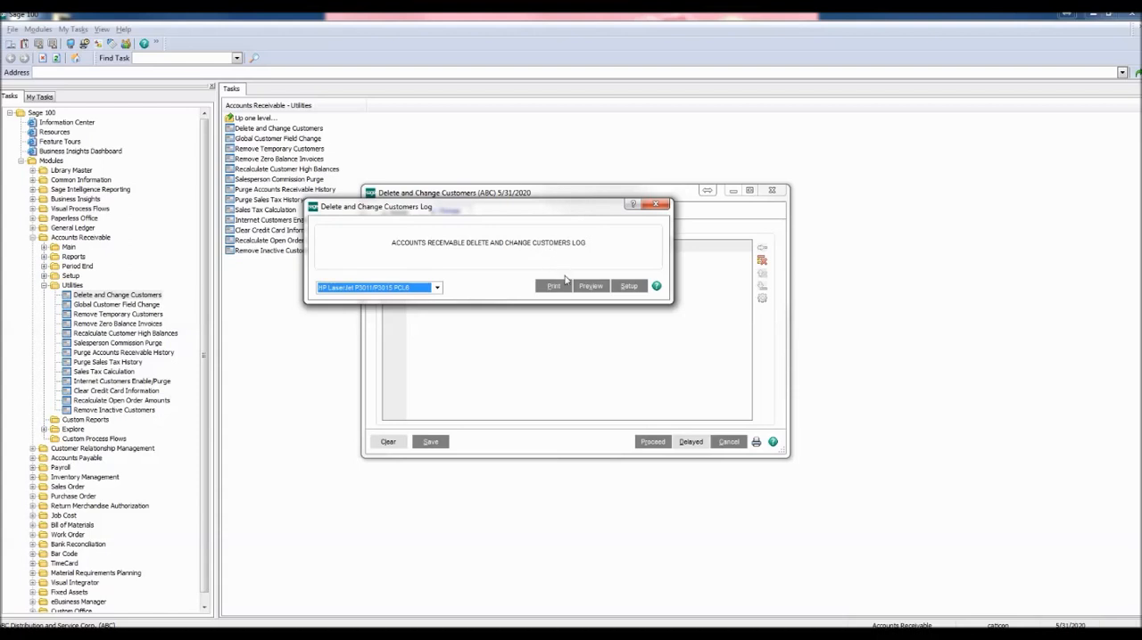
pyautogui.moveTo(613, 296)
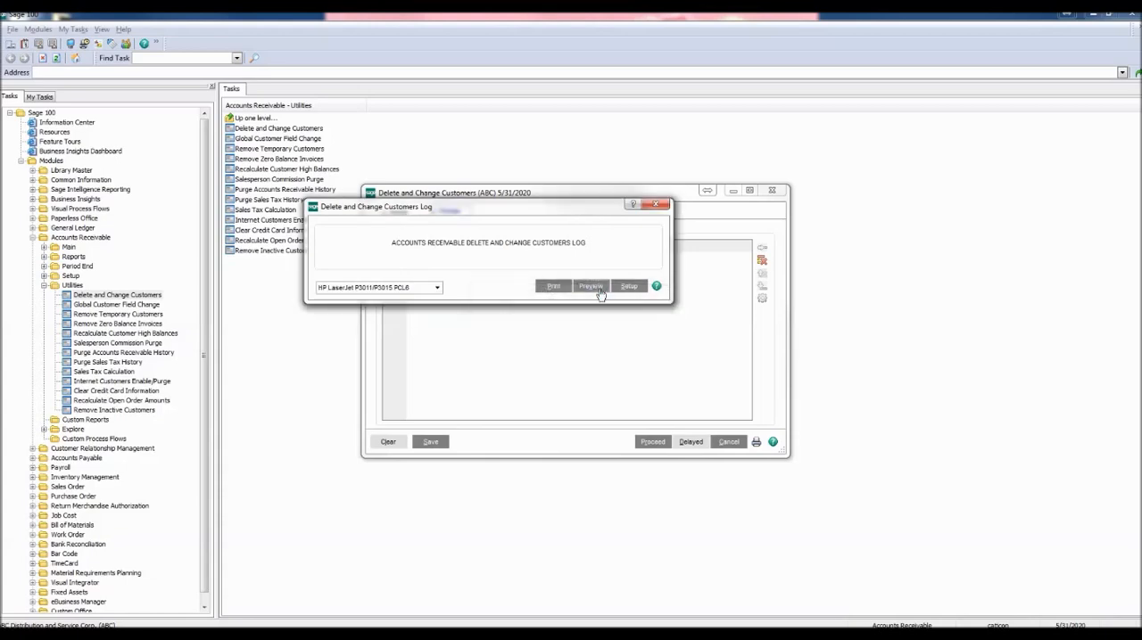
pyautogui.click(591, 285)
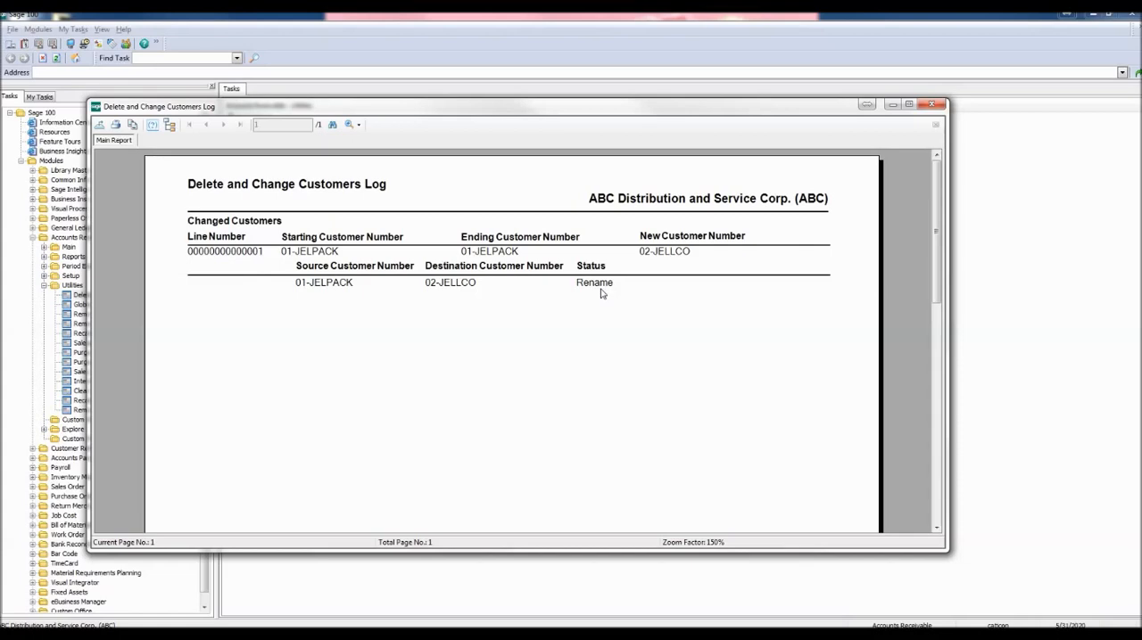
pyautogui.moveTo(814, 159)
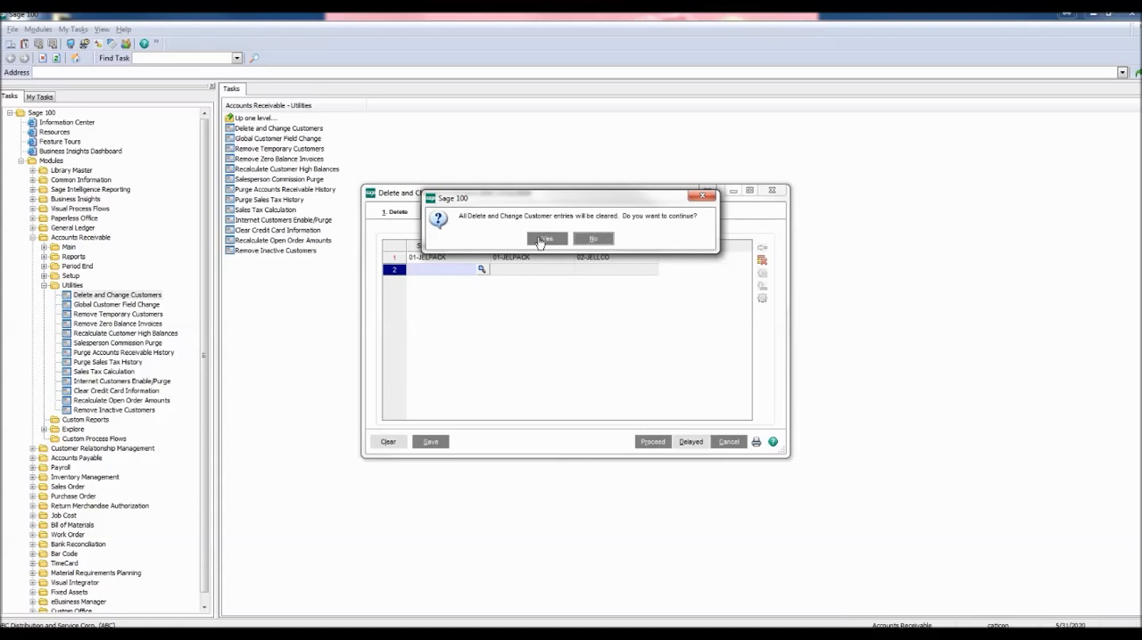
# Clear all delete and change entries and return to the Accounts Receivable Main tasks.
pyautogui.click(546, 239)
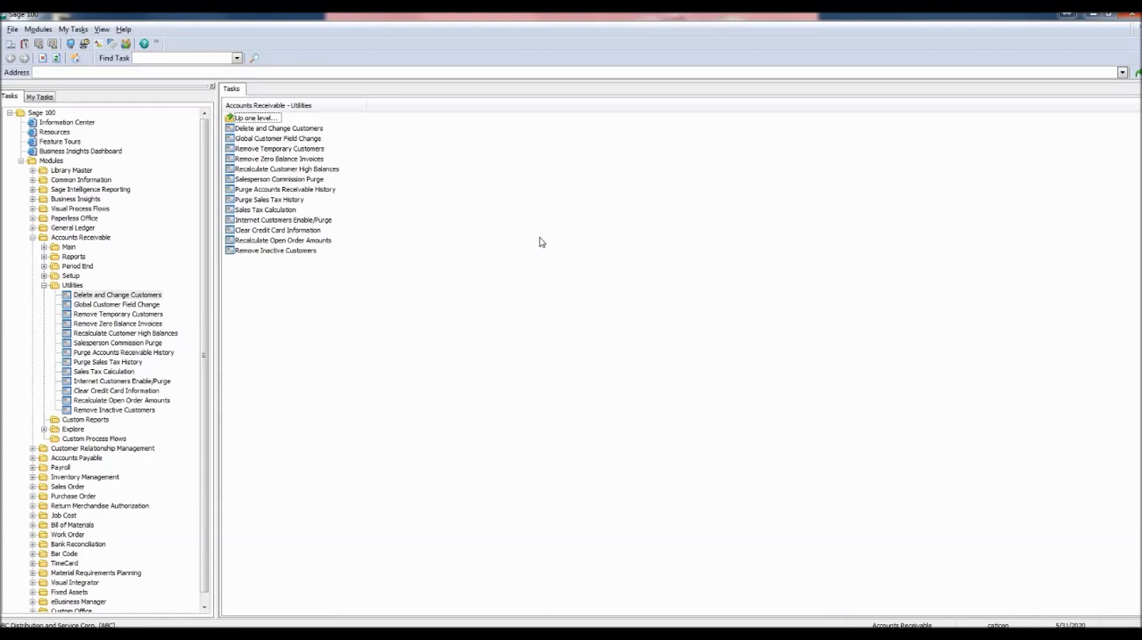
pyautogui.moveTo(503, 321)
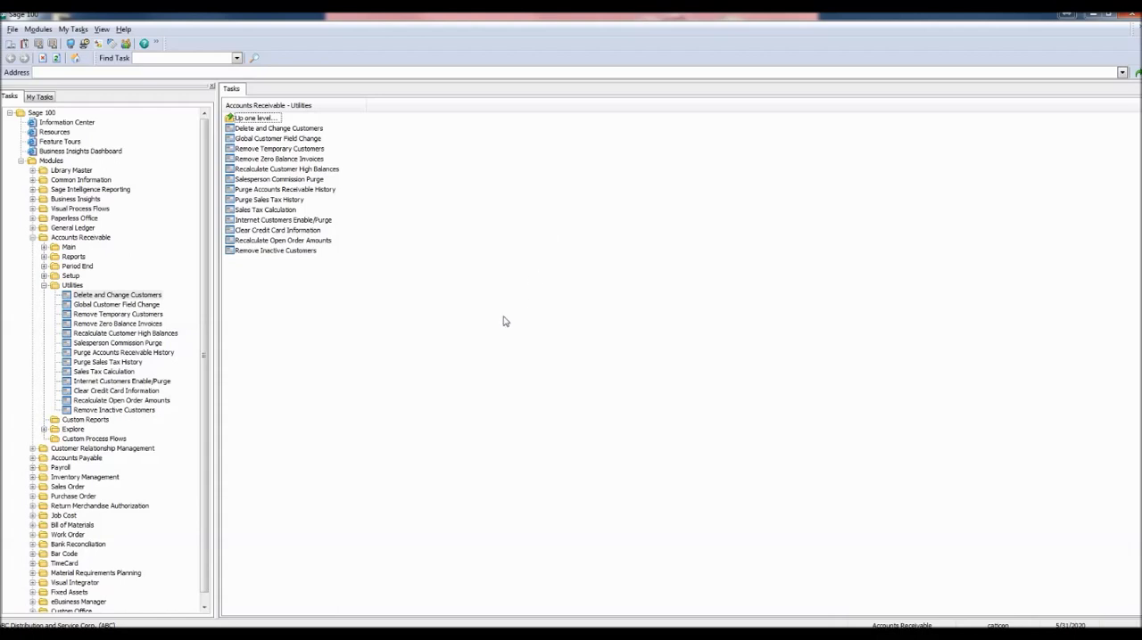
pyautogui.click(68, 246)
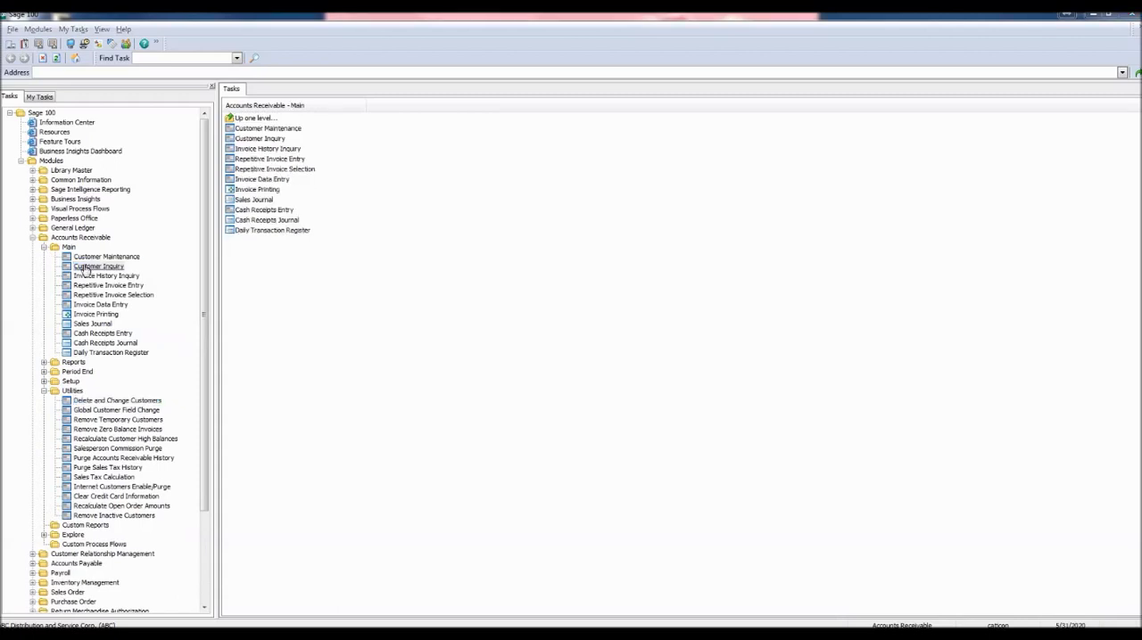
# Launch Customer Inquiry and show the customer lookup list, which now includes 02-JELLCO.
pyautogui.doubleClick(99, 265)
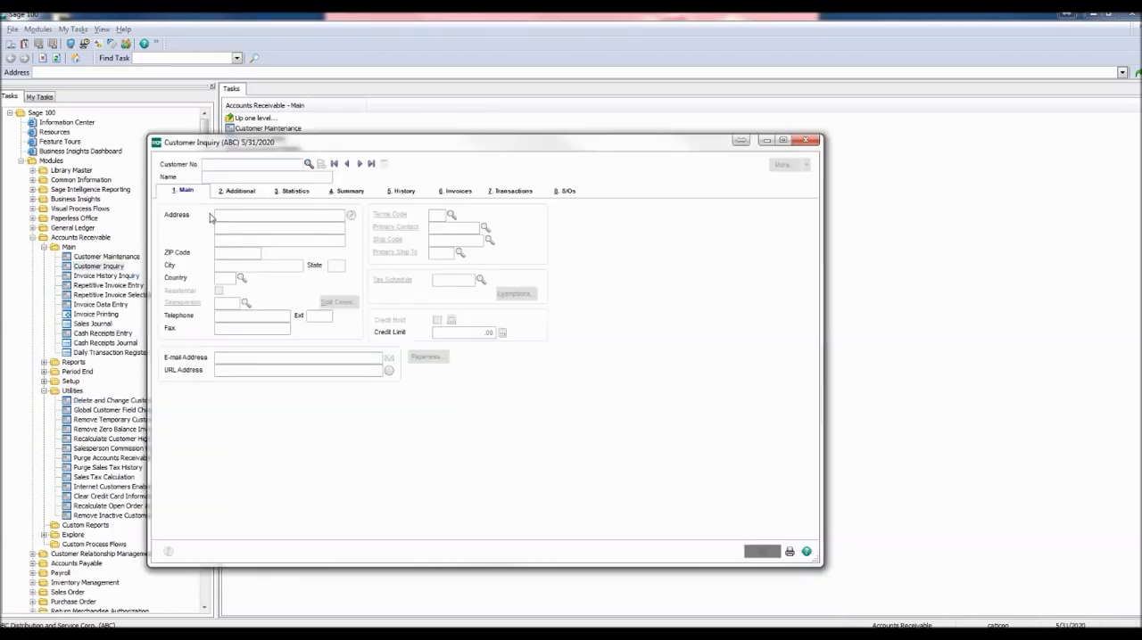
pyautogui.moveTo(307, 164)
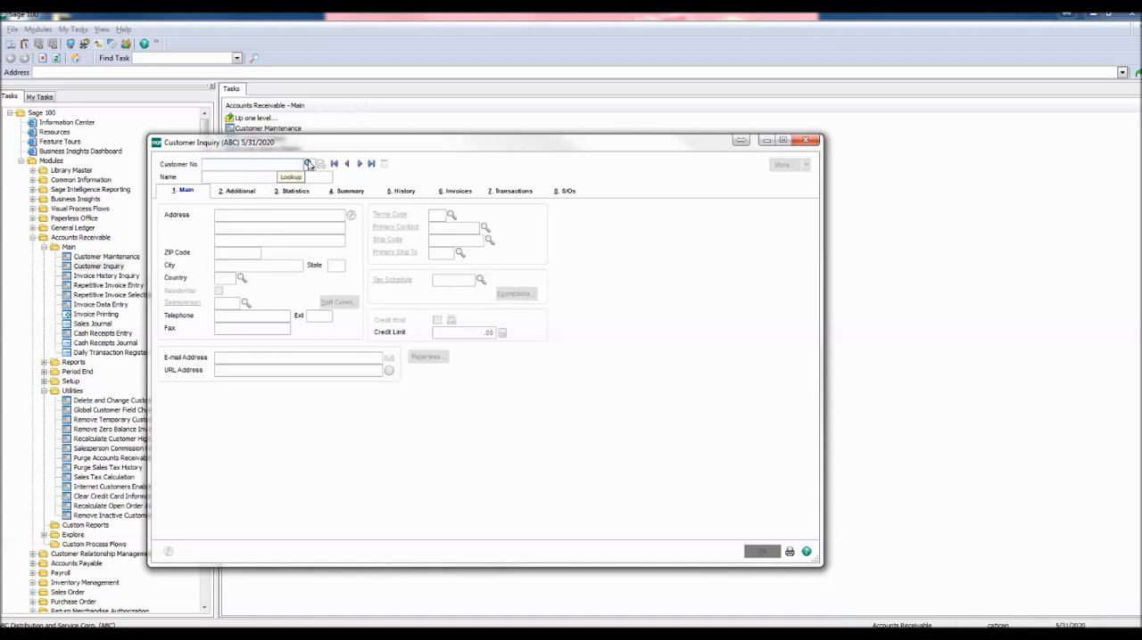
pyautogui.click(307, 164)
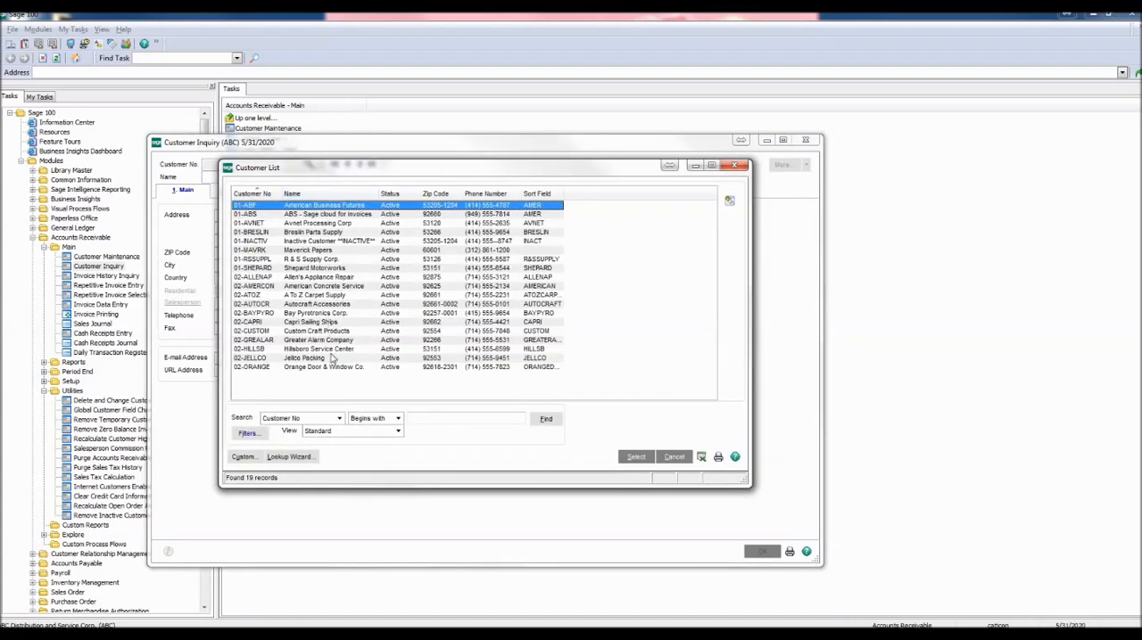